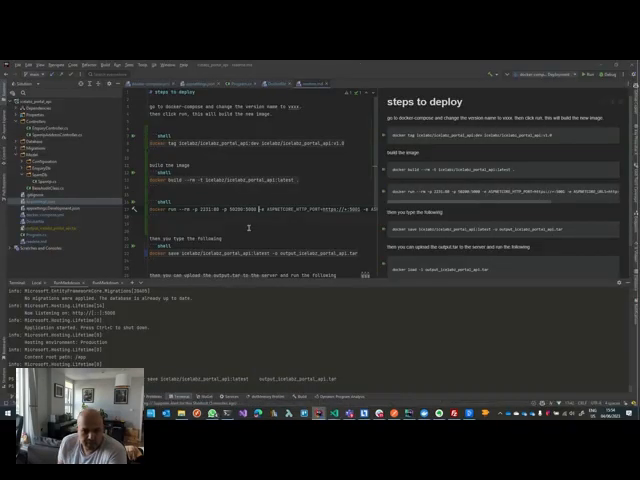
# Scroll the Docker page, mark the save-image-to-tar command, and open icelabz_portal_api's details
pyautogui.scroll(-3)
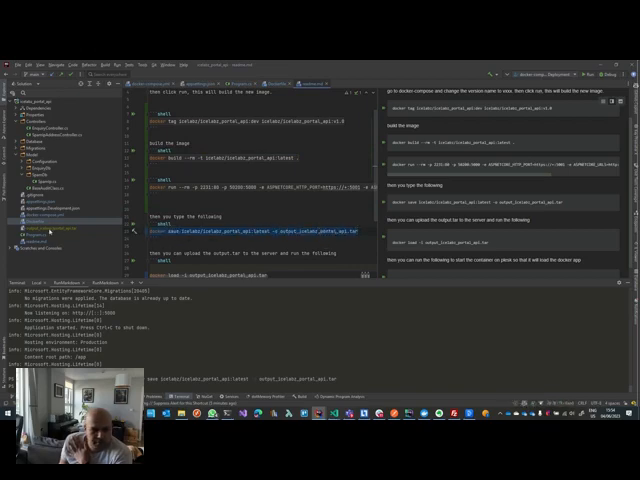
pyautogui.click(50, 232)
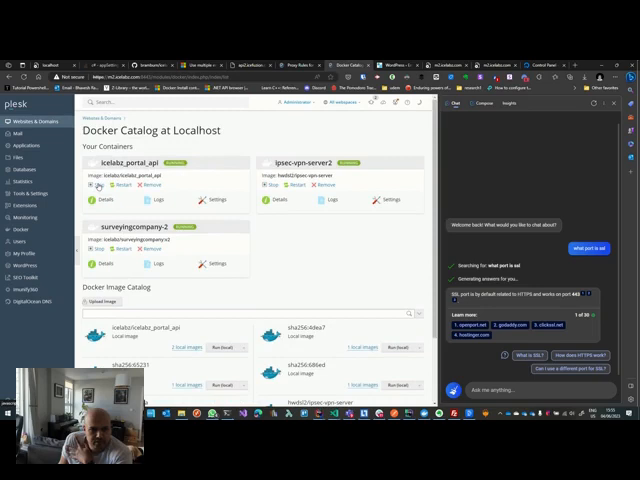
pyautogui.click(96, 184)
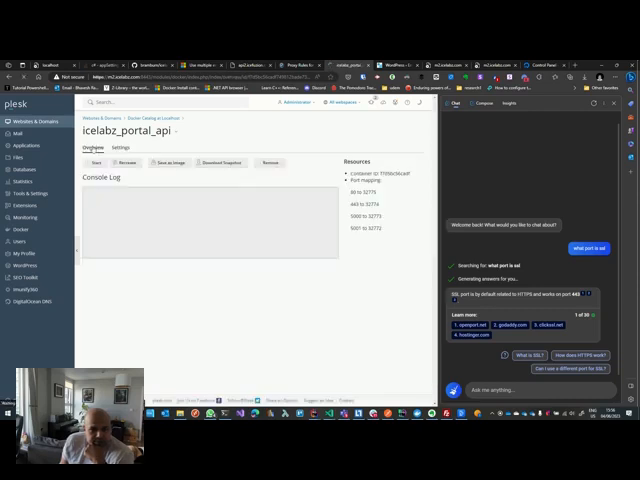
# Open the api2.icefuzion.com domain's hosting tools in Websites & Domains
pyautogui.click(131, 163)
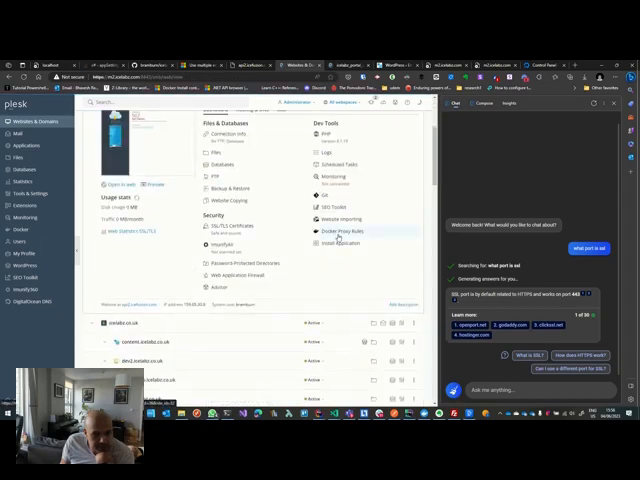
# Edit the api2.icefuzion.com Docker proxy rule to use port 80 → 32775 on icelabz_portal_api
pyautogui.click(340, 230)
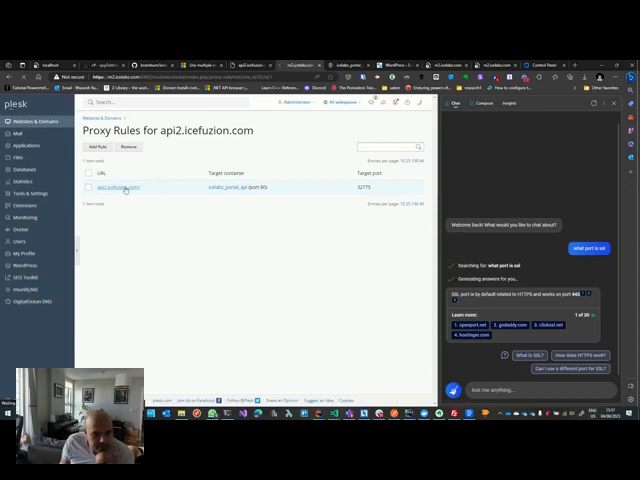
pyautogui.click(106, 187)
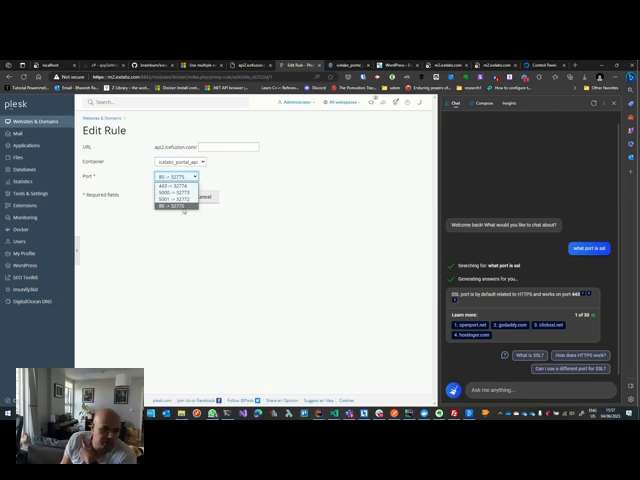
pyautogui.click(175, 176)
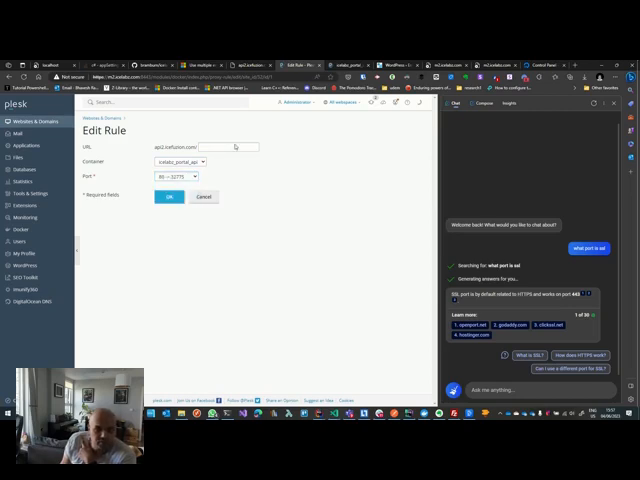
pyautogui.click(228, 147)
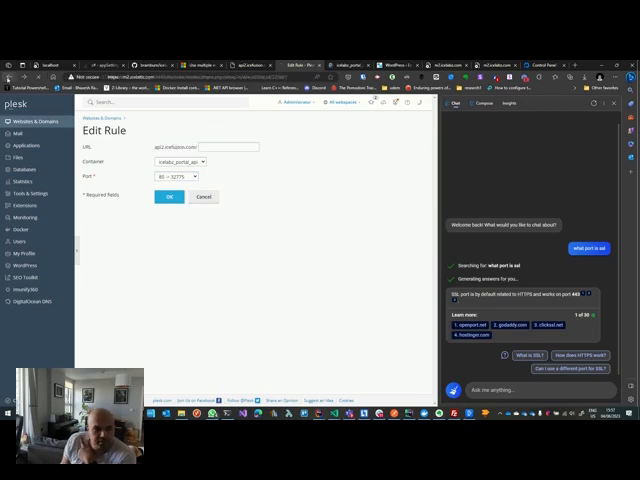
# Return to the api2.icefuzion.com overview and open its SSL/TLS Certificates settings
pyautogui.click(168, 196)
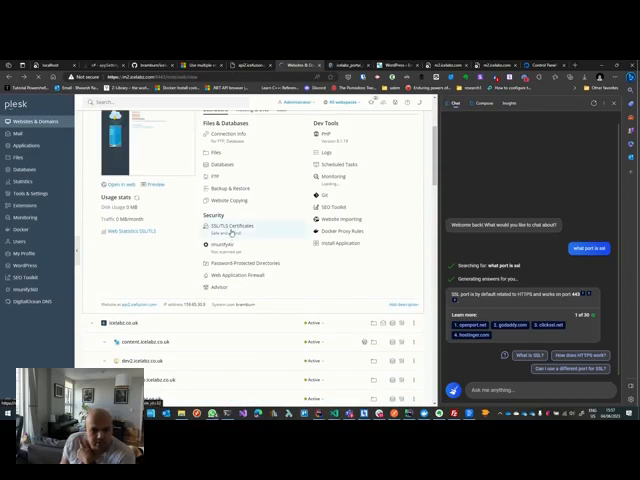
pyautogui.click(226, 226)
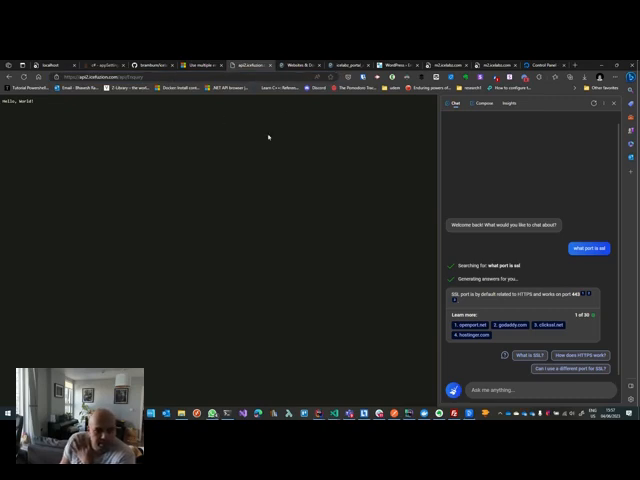
pyautogui.moveTo(280, 200)
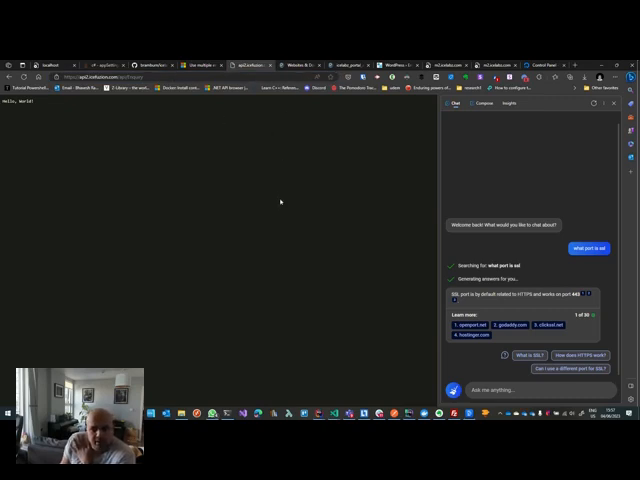